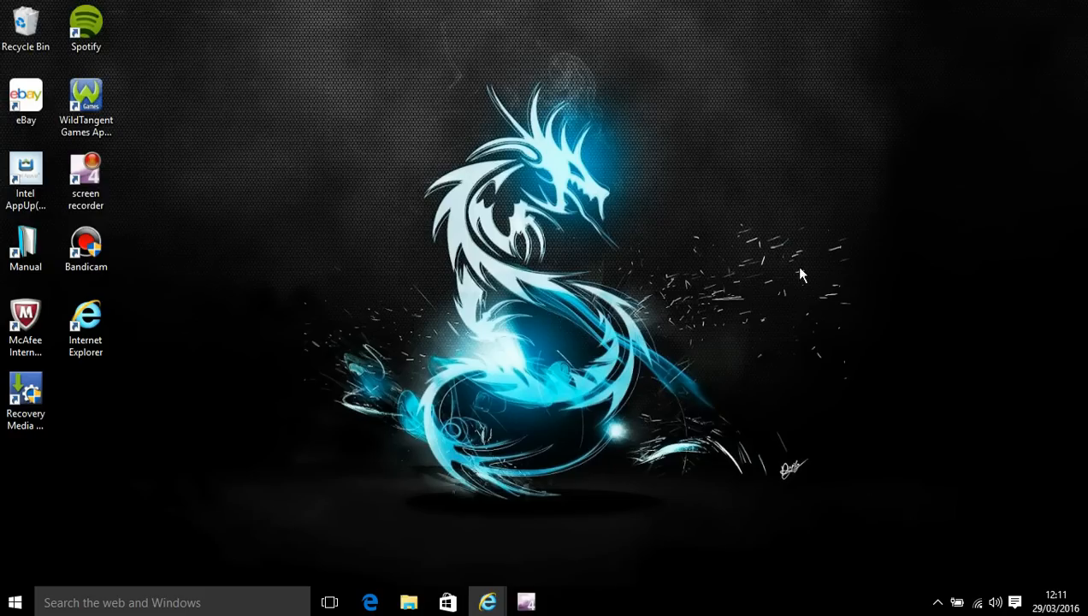
pyautogui.moveTo(419, 333)
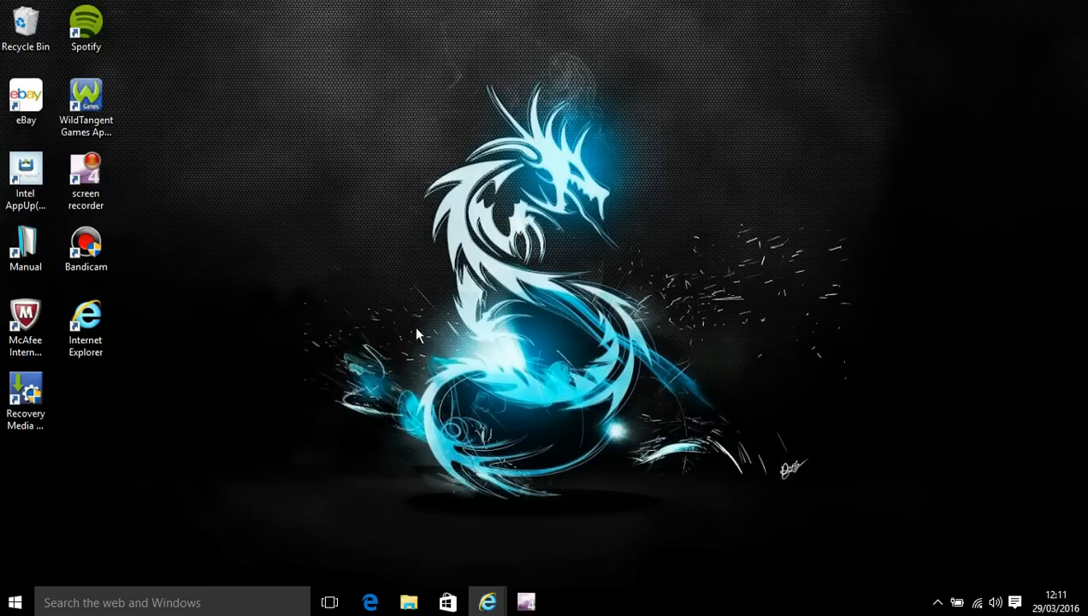
pyautogui.moveTo(354, 161)
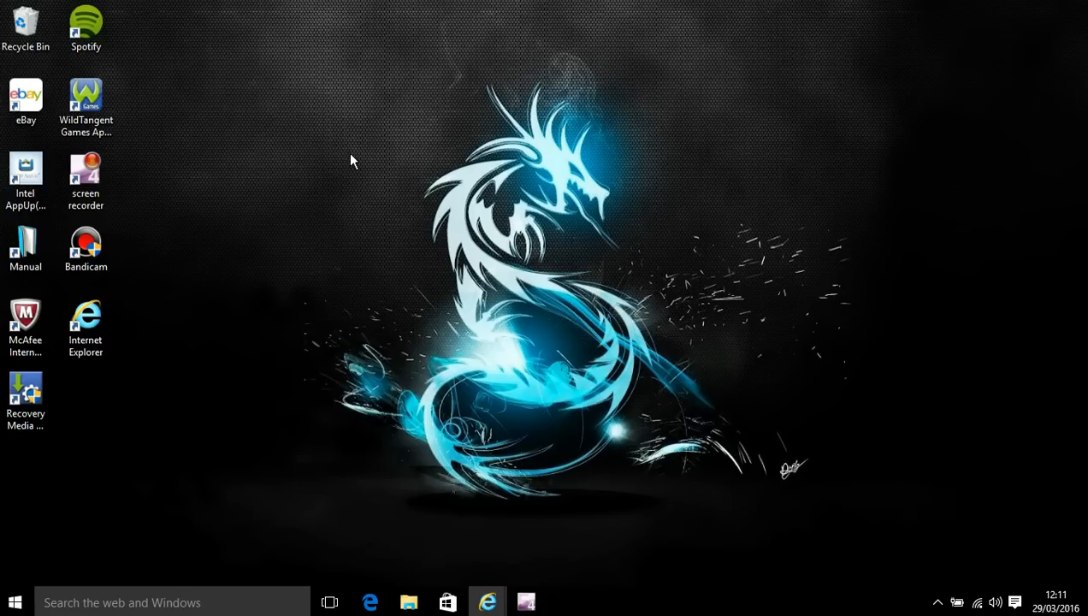
pyautogui.moveTo(335, 170)
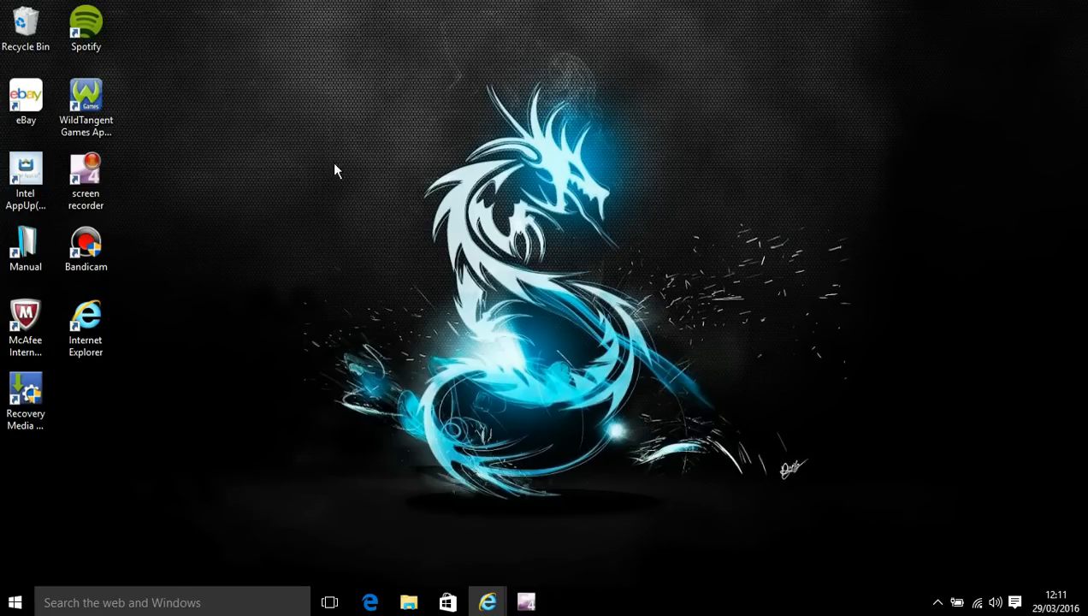
pyautogui.moveTo(366, 139)
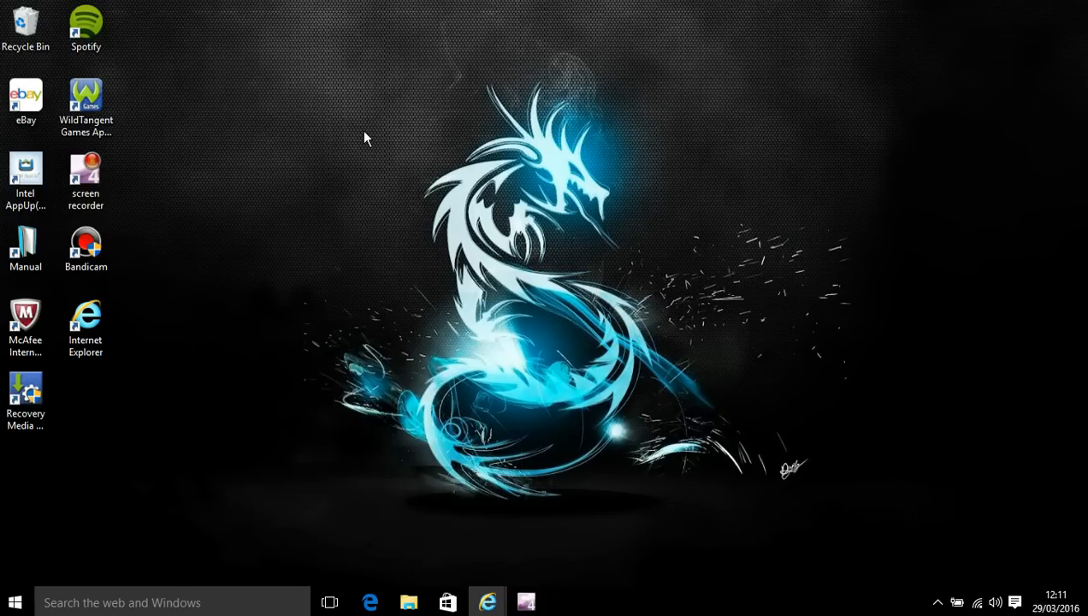
pyautogui.moveTo(332, 238)
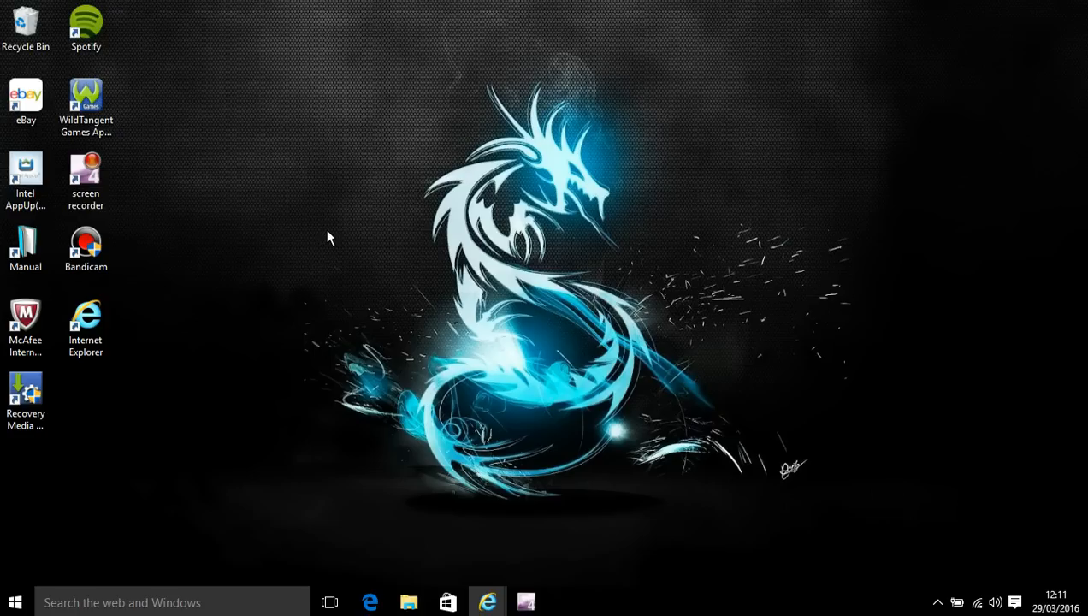
pyautogui.moveTo(340, 336)
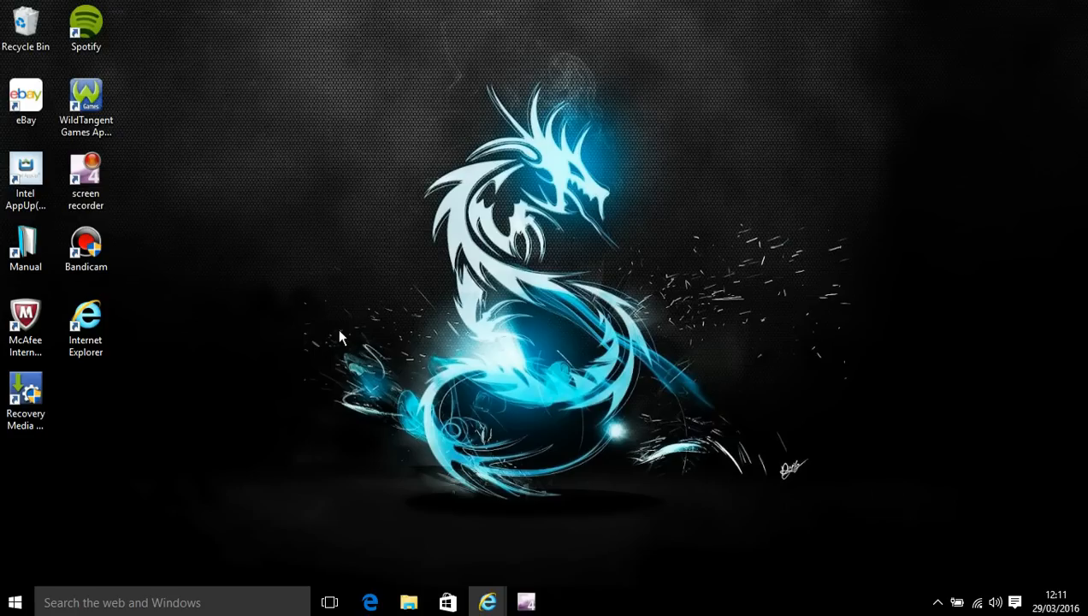
pyautogui.moveTo(350, 319)
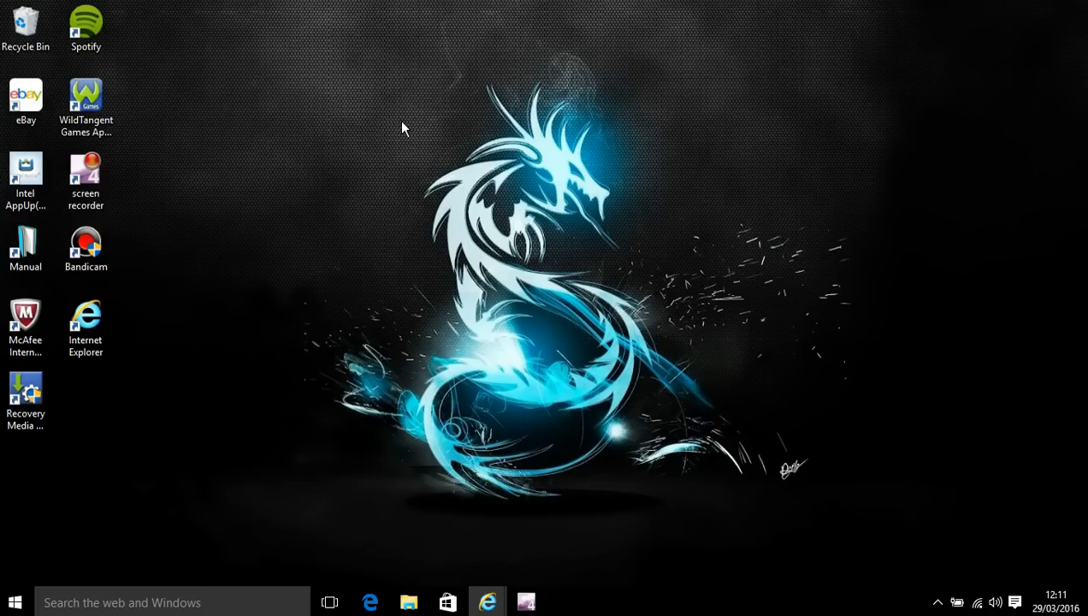
pyautogui.moveTo(324, 135)
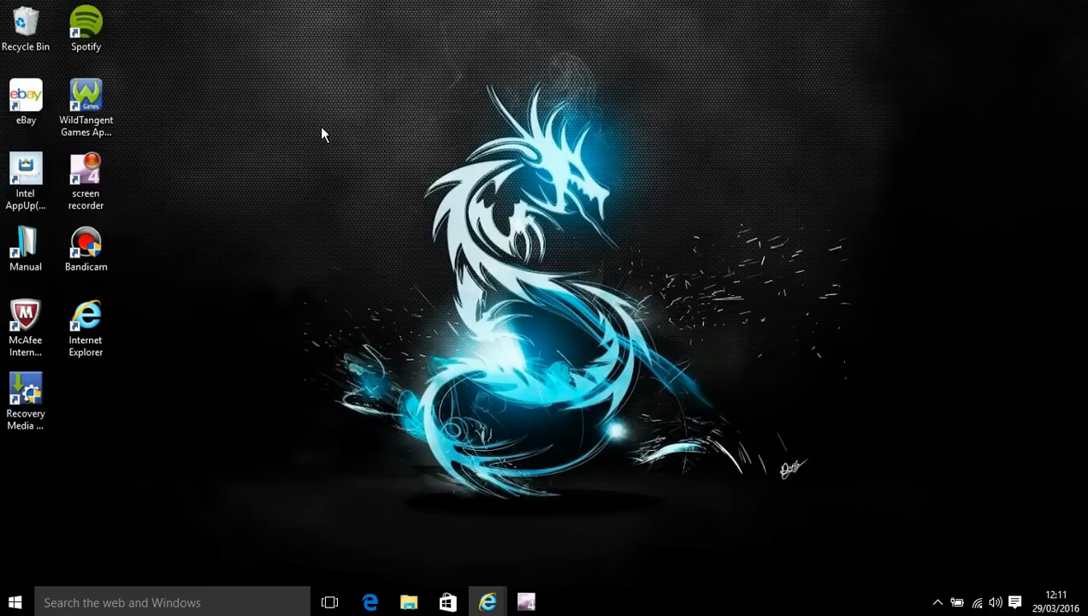
pyautogui.moveTo(253, 354)
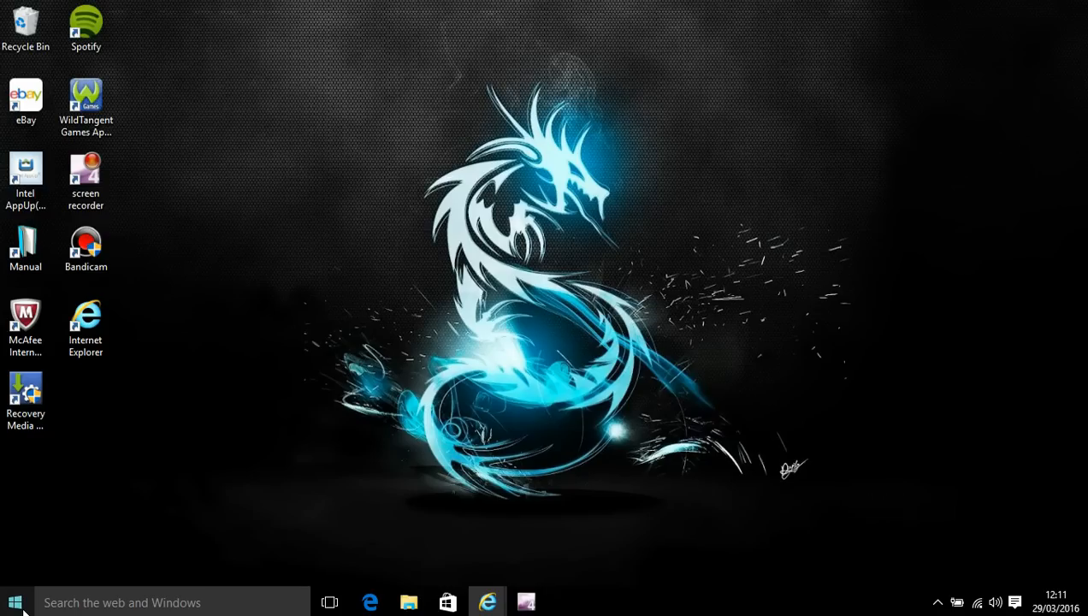
pyautogui.moveTo(309, 333)
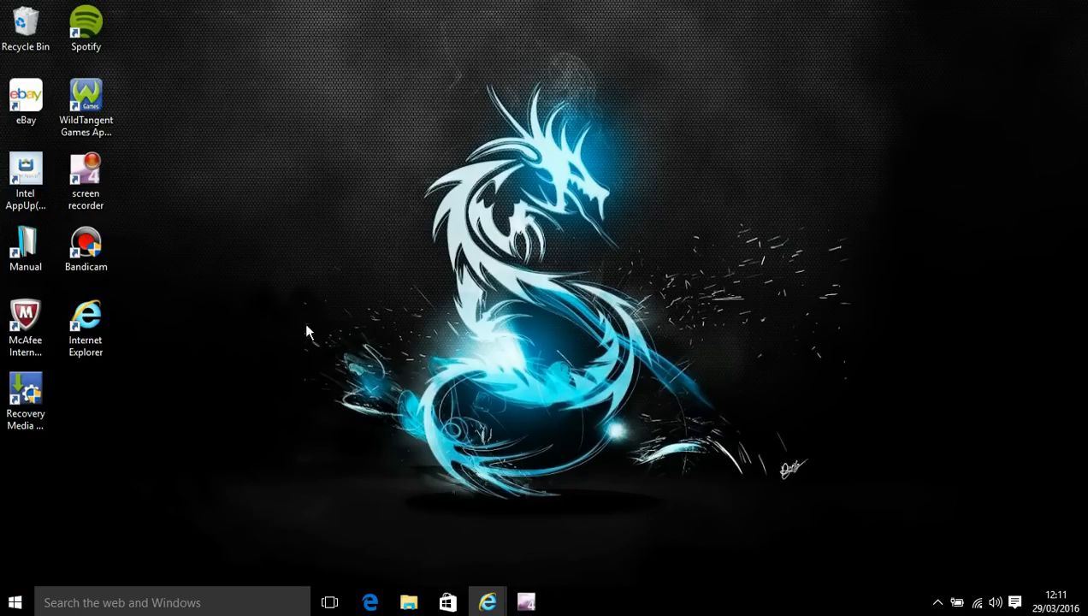
pyautogui.moveTo(107, 501)
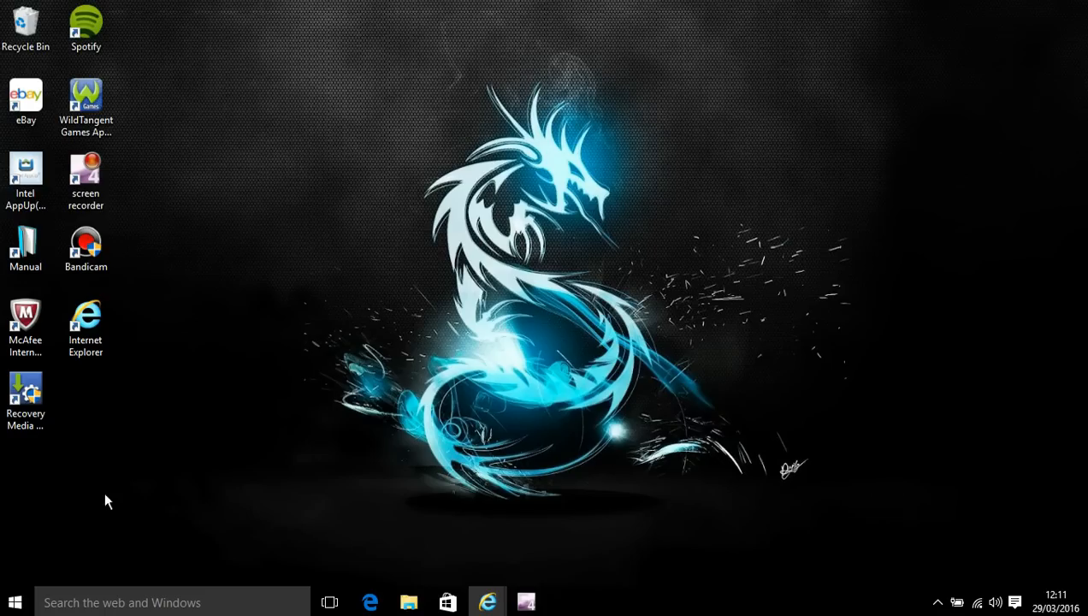
pyautogui.moveTo(434, 269)
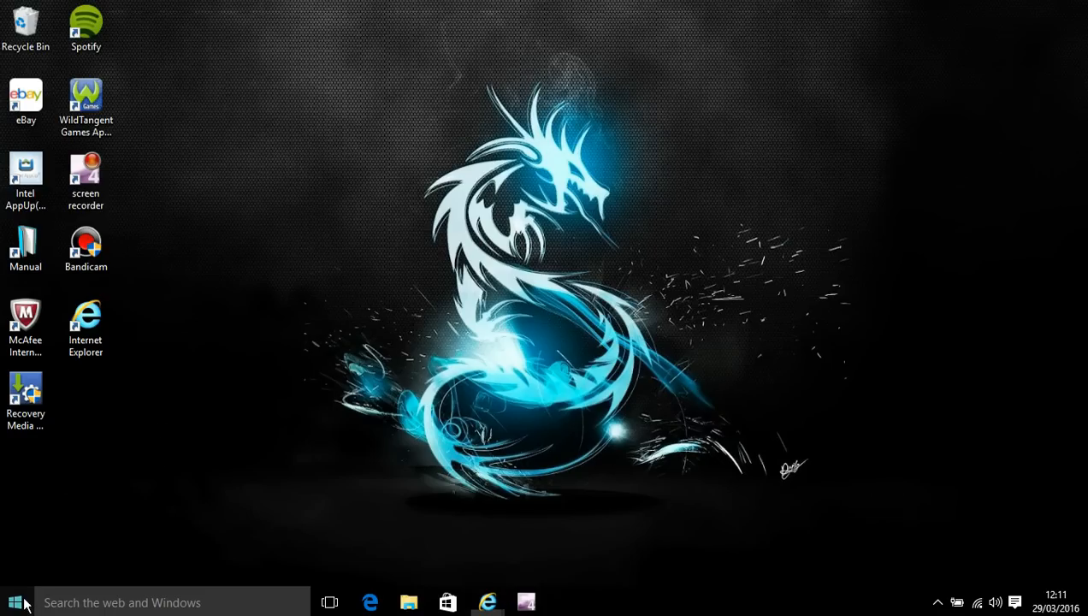
# Launch Settings, search 'mouse settings', view Mouse & touchpad, then return to the Settings home
pyautogui.click(13, 602)
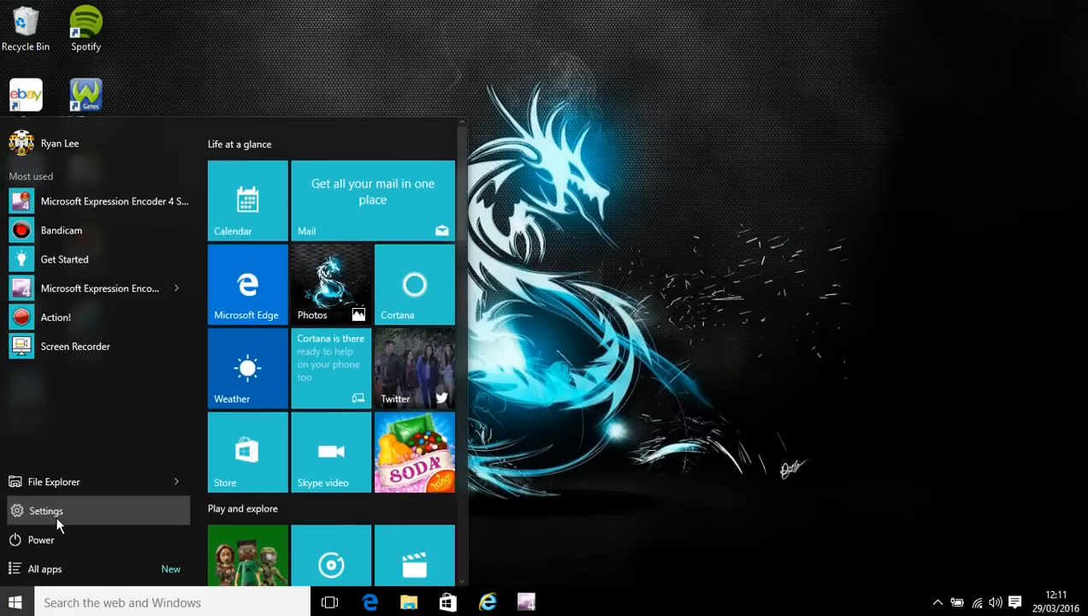
pyautogui.click(45, 510)
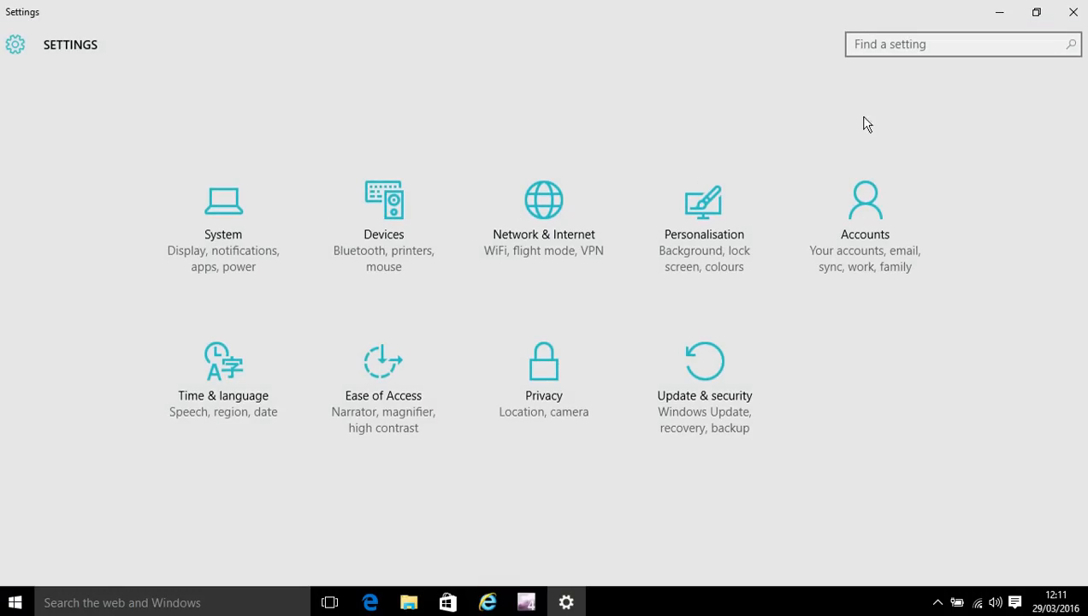
pyautogui.click(941, 43)
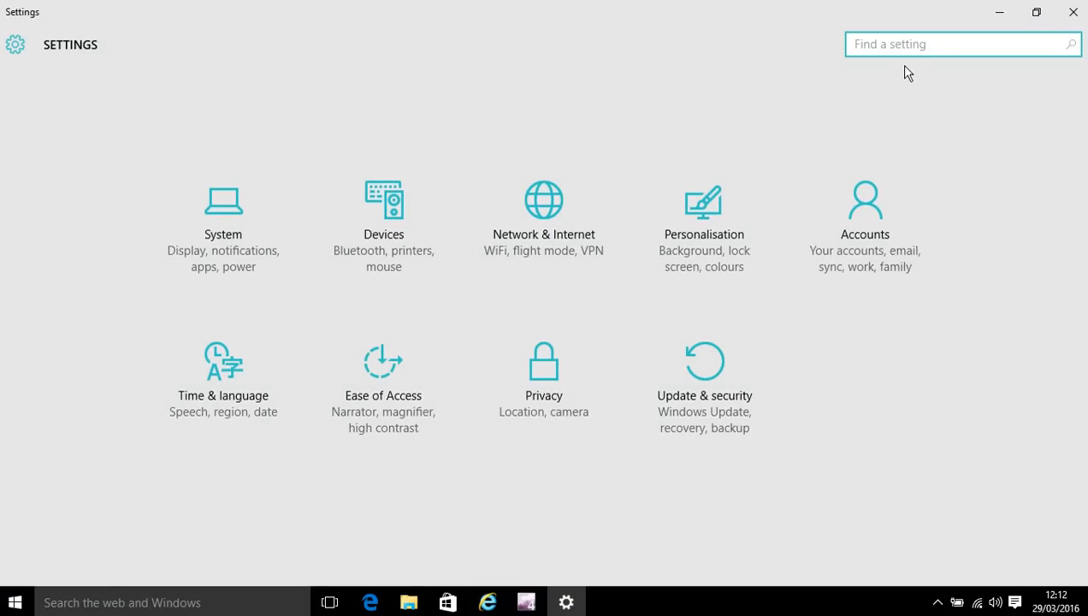
pyautogui.write('mo')
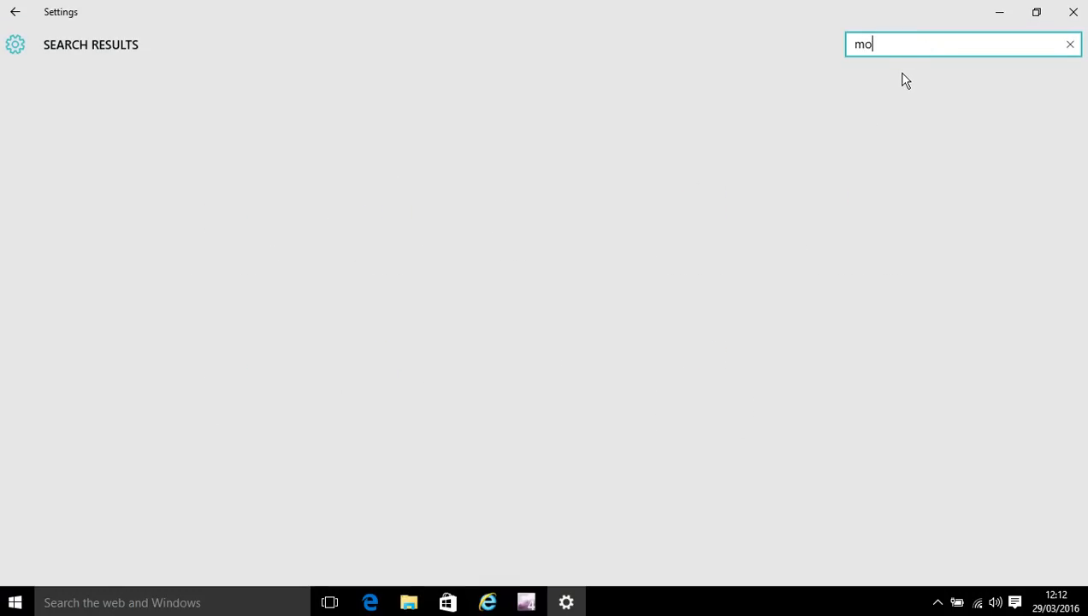
pyautogui.write('use s')
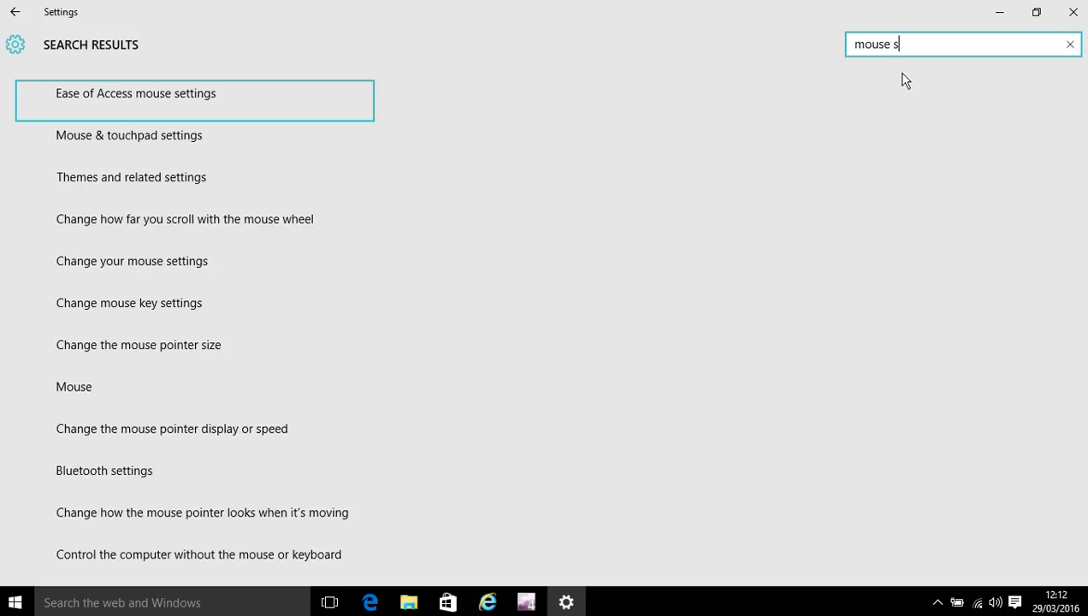
pyautogui.write('ettings')
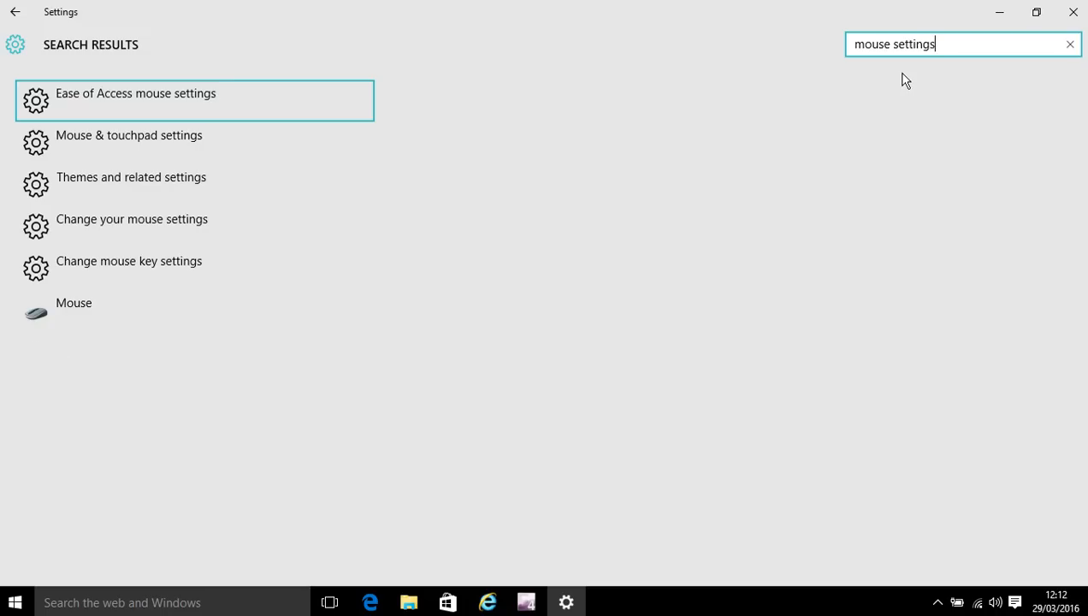
pyautogui.moveTo(414, 351)
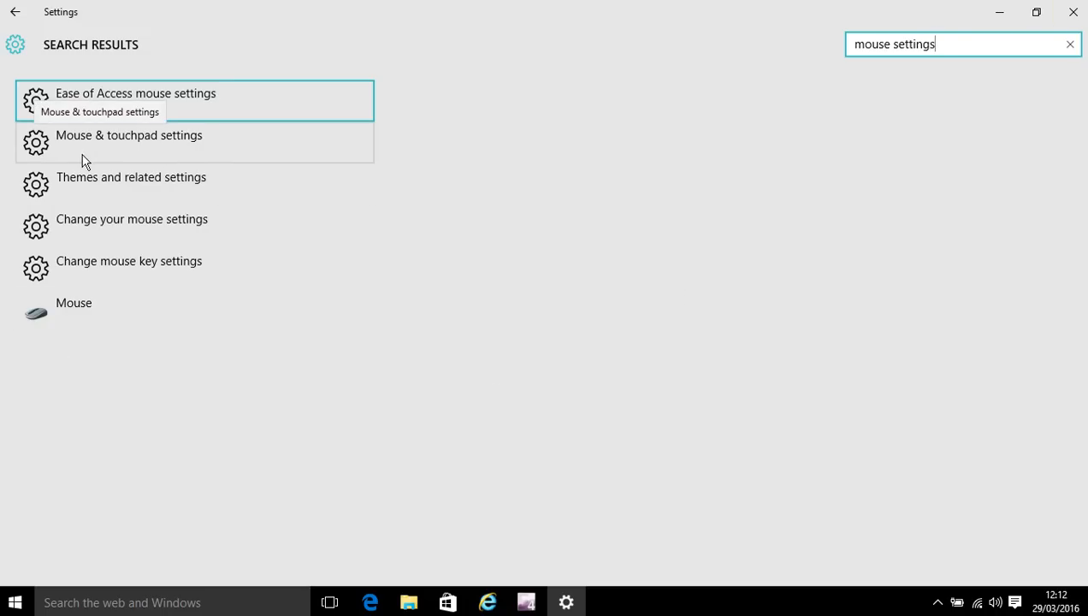
pyautogui.moveTo(146, 158)
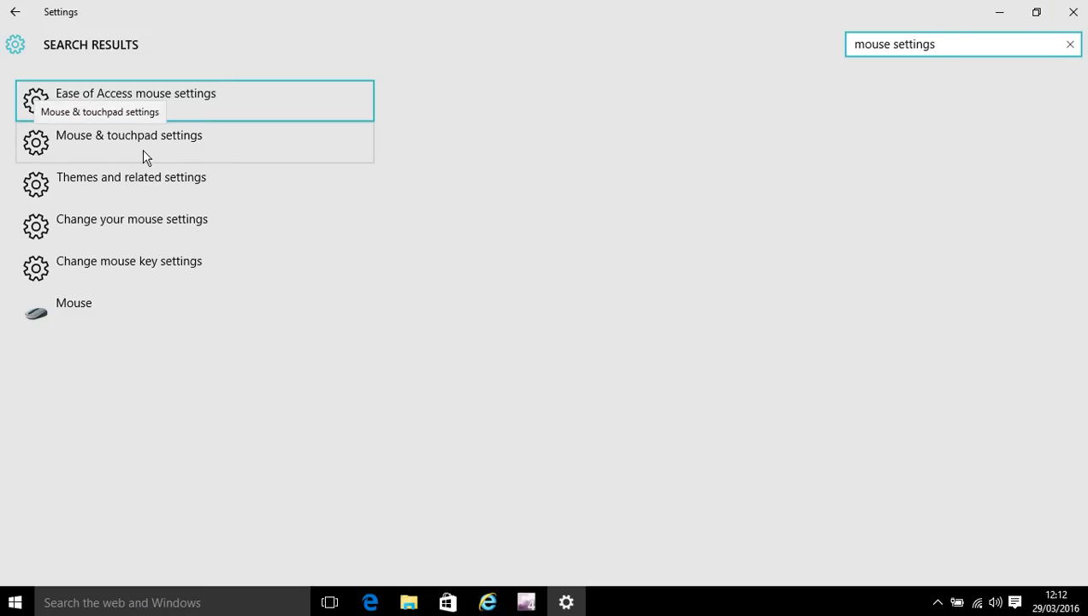
pyautogui.click(130, 136)
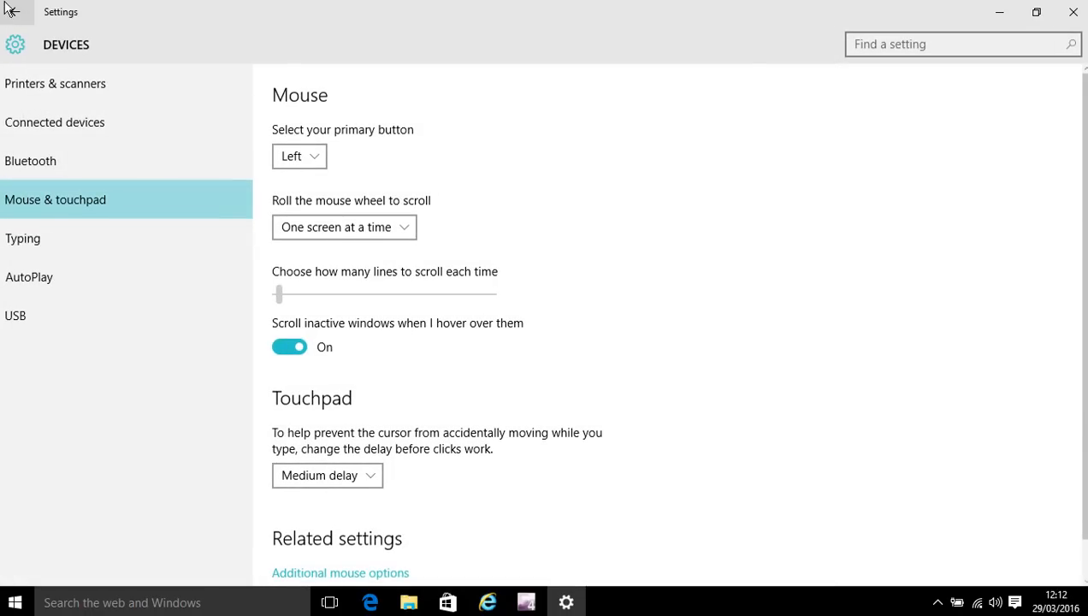
pyautogui.click(14, 12)
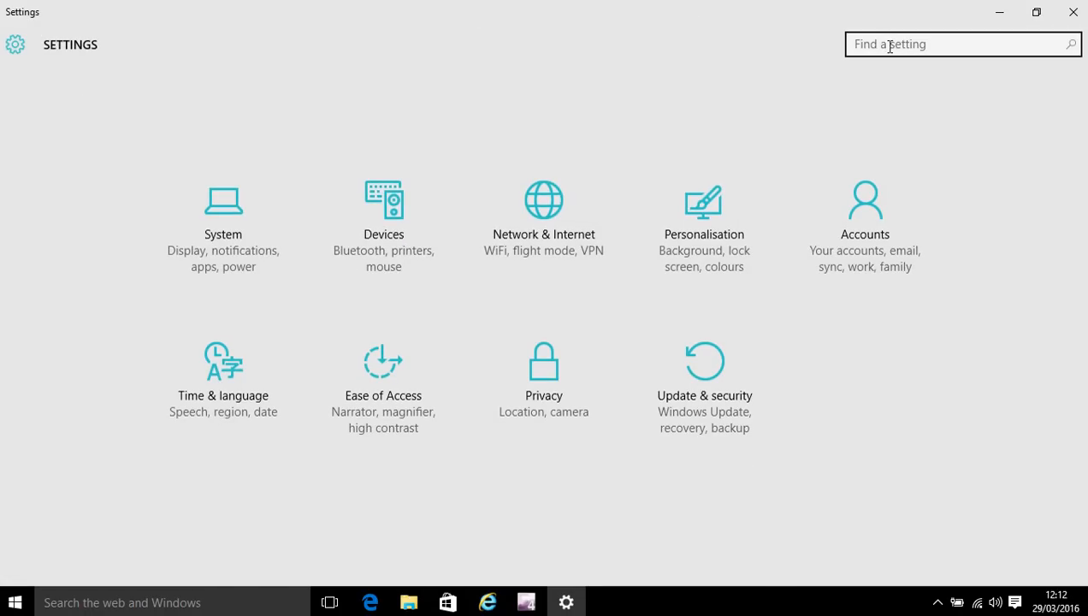
# Search 'mouse' and open Additional mouse options from the Mouse & touchpad page
pyautogui.write('mouse')
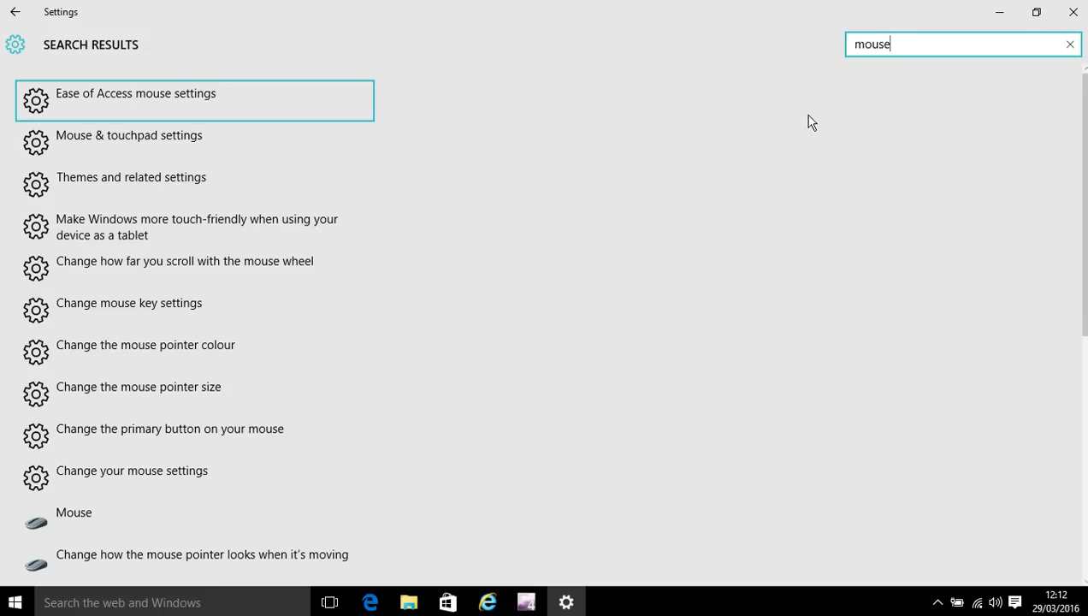
pyautogui.moveTo(863, 48)
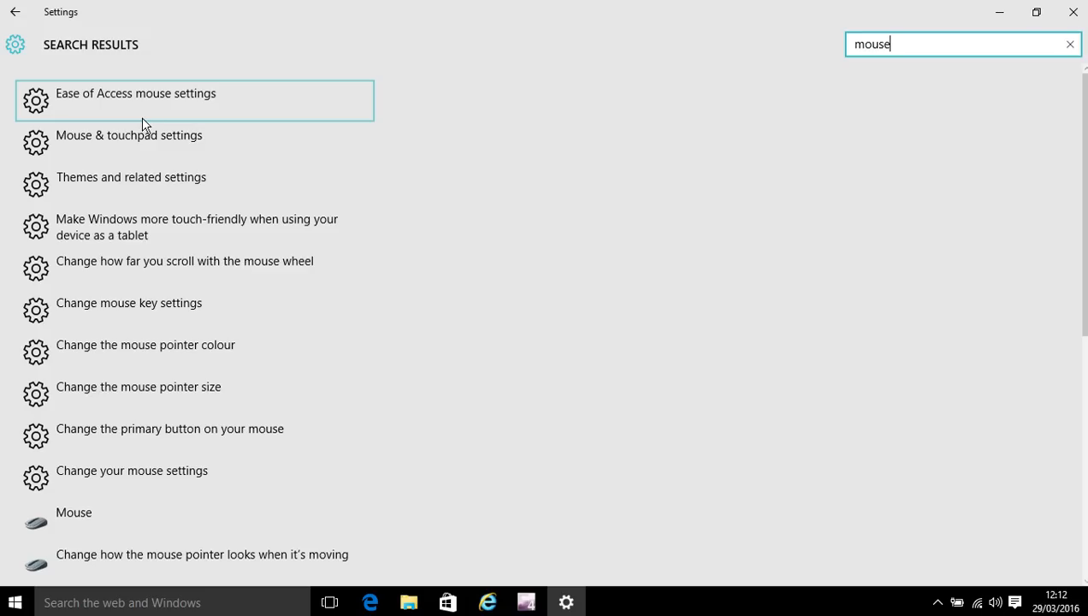
pyautogui.moveTo(77, 154)
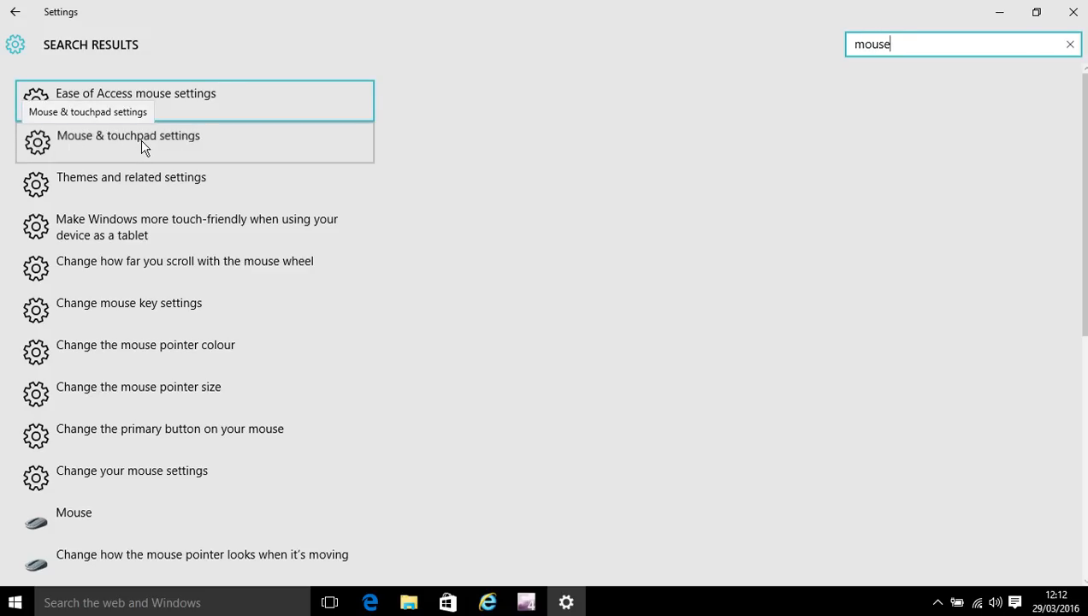
pyautogui.click(128, 135)
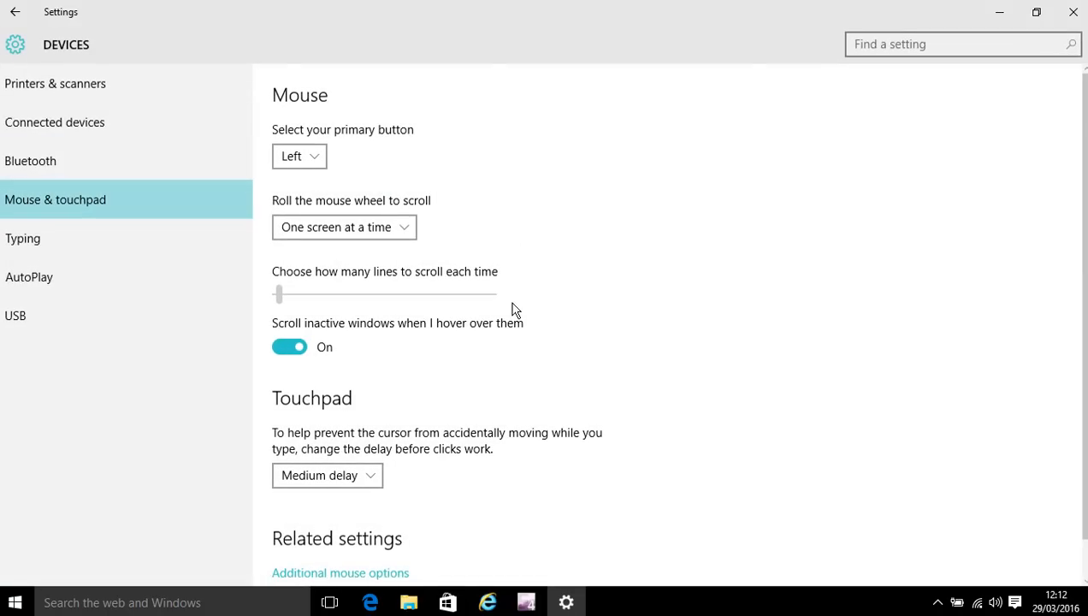
pyautogui.scroll(-3)
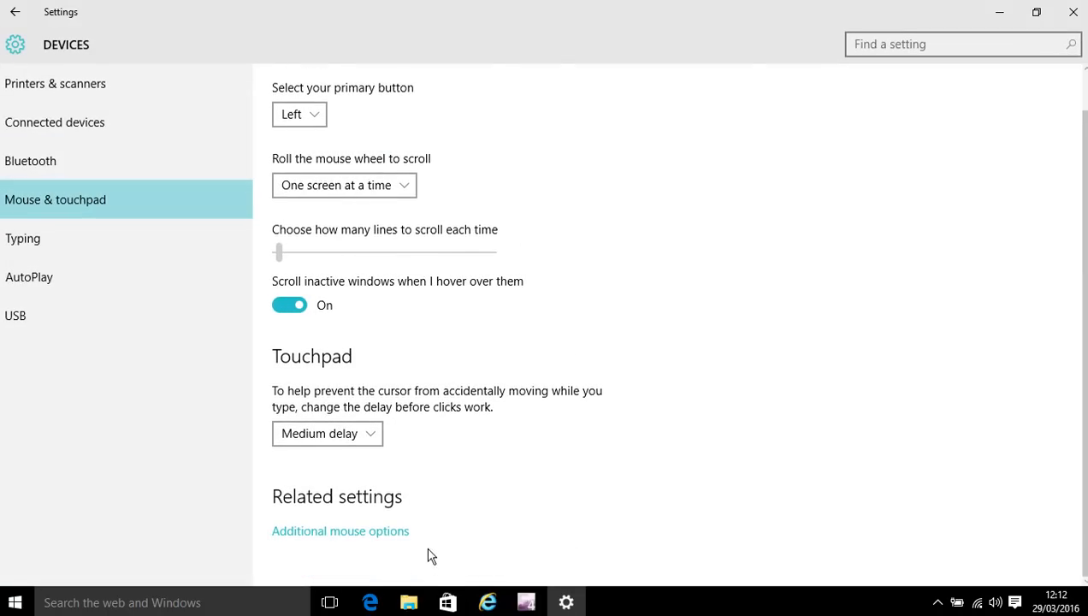
pyautogui.moveTo(306, 492)
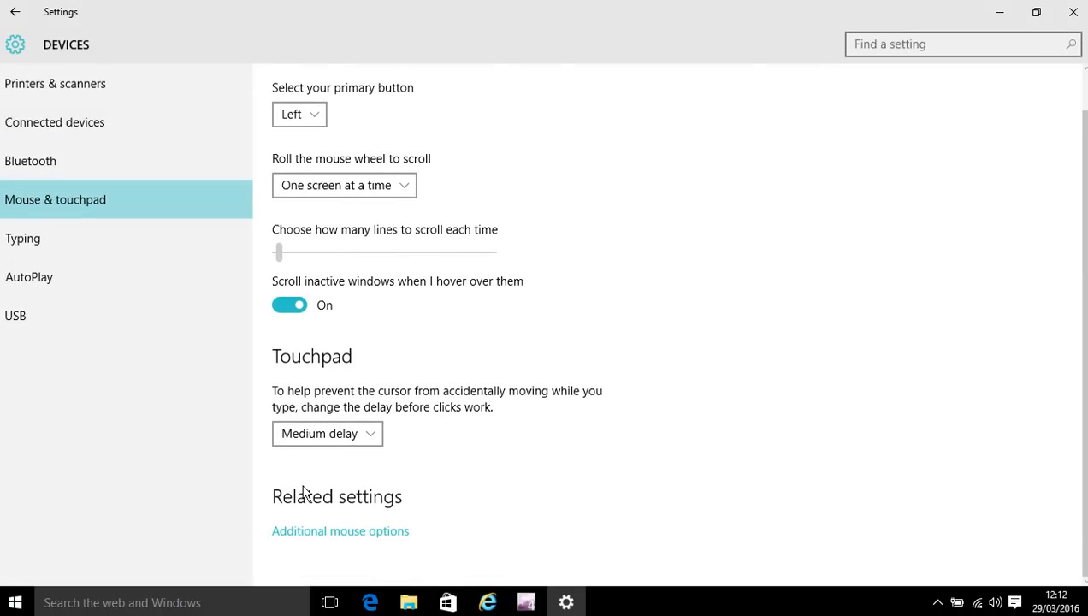
pyautogui.moveTo(355, 546)
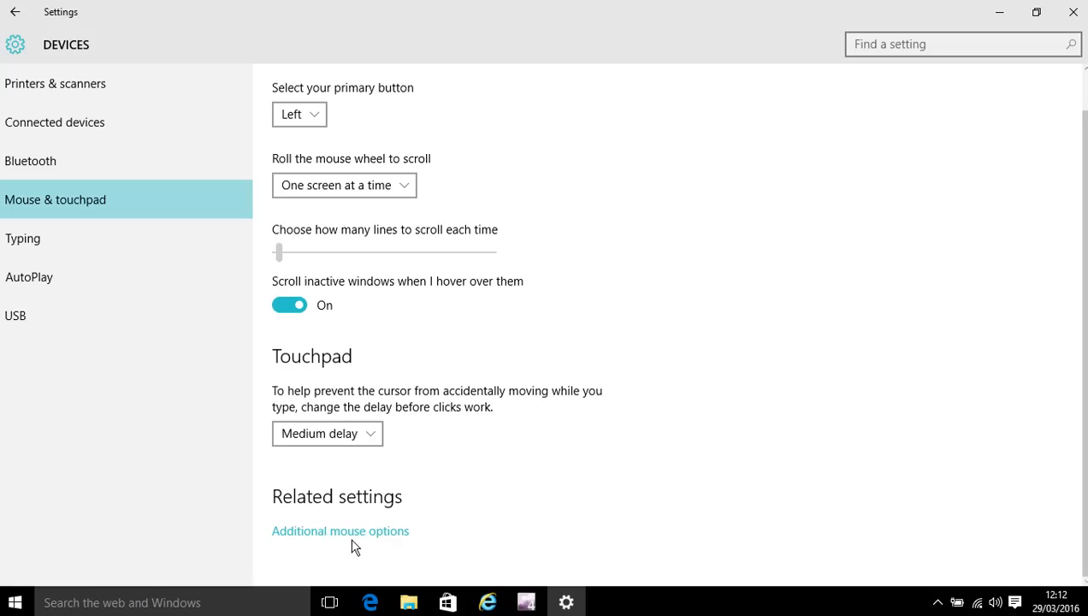
pyautogui.moveTo(355, 534)
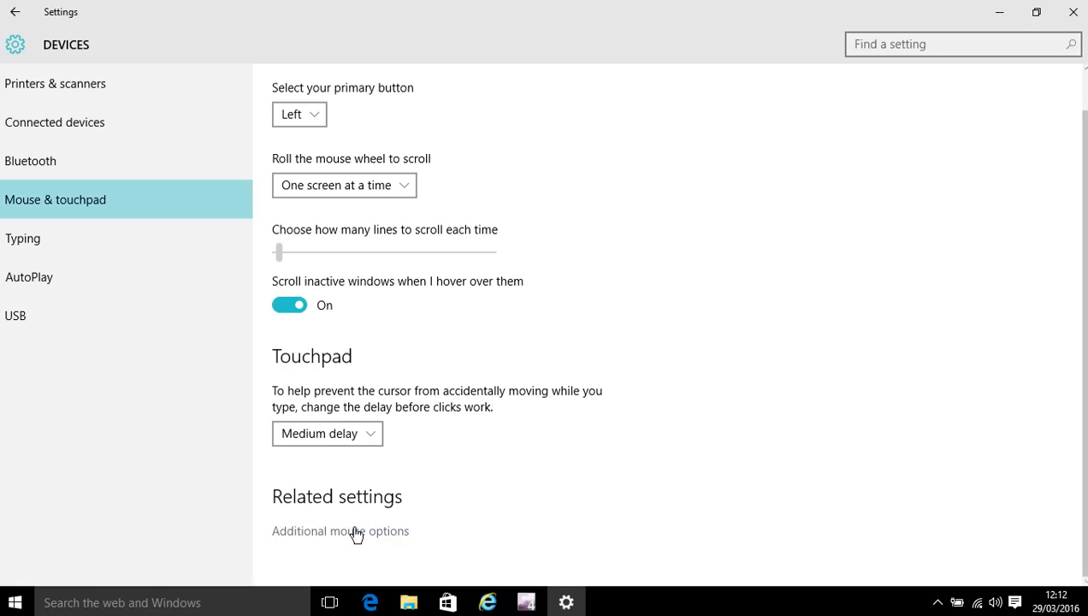
pyautogui.click(339, 531)
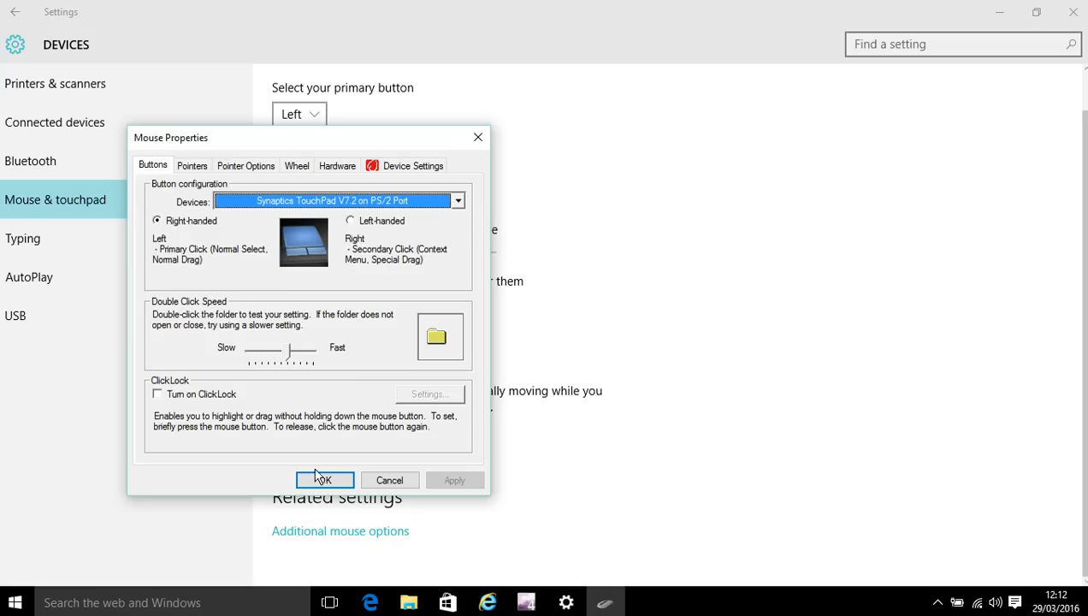
pyautogui.moveTo(425, 189)
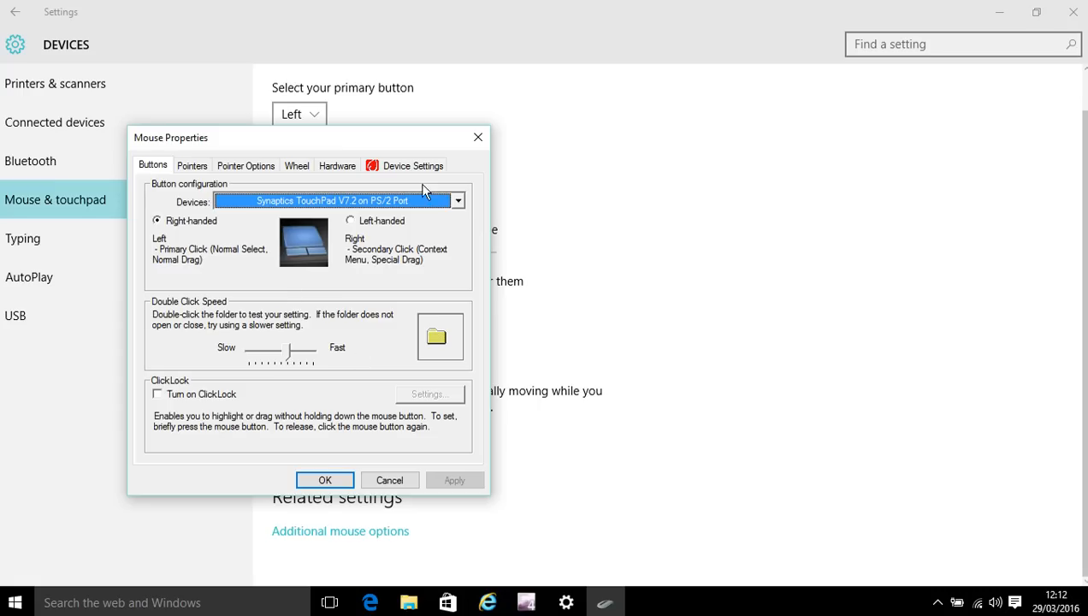
pyautogui.moveTo(415, 173)
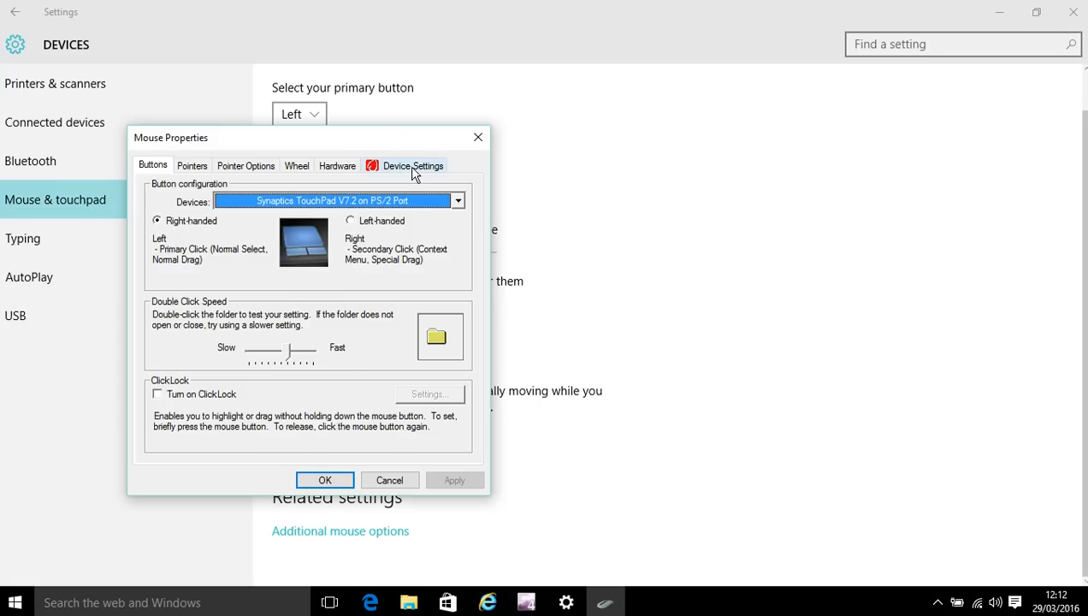
pyautogui.moveTo(400, 171)
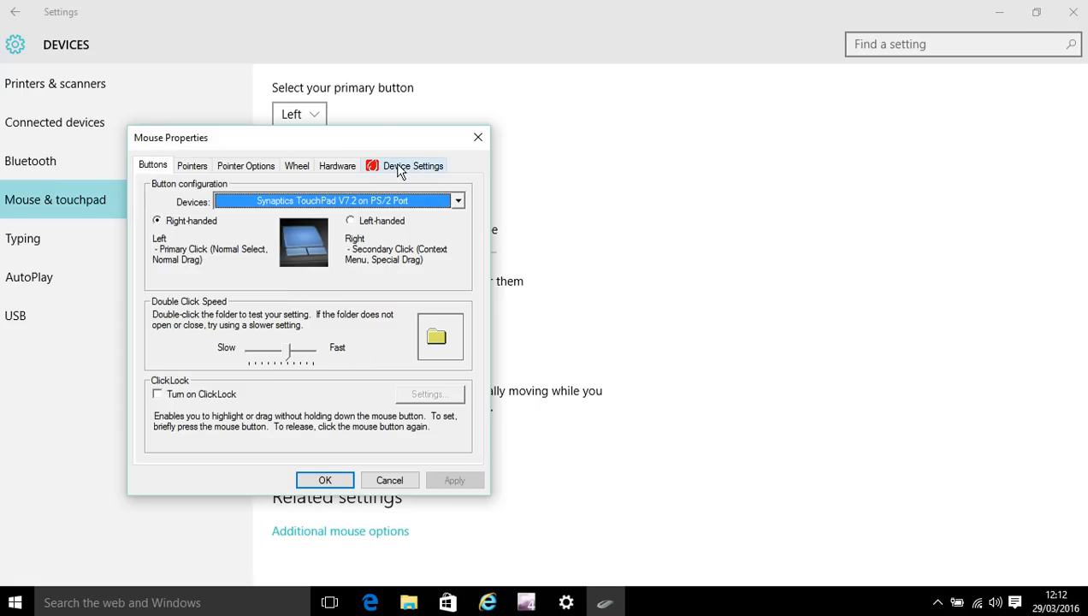
# Switch Mouse Properties to the Synaptics Device Settings tab
pyautogui.click(413, 164)
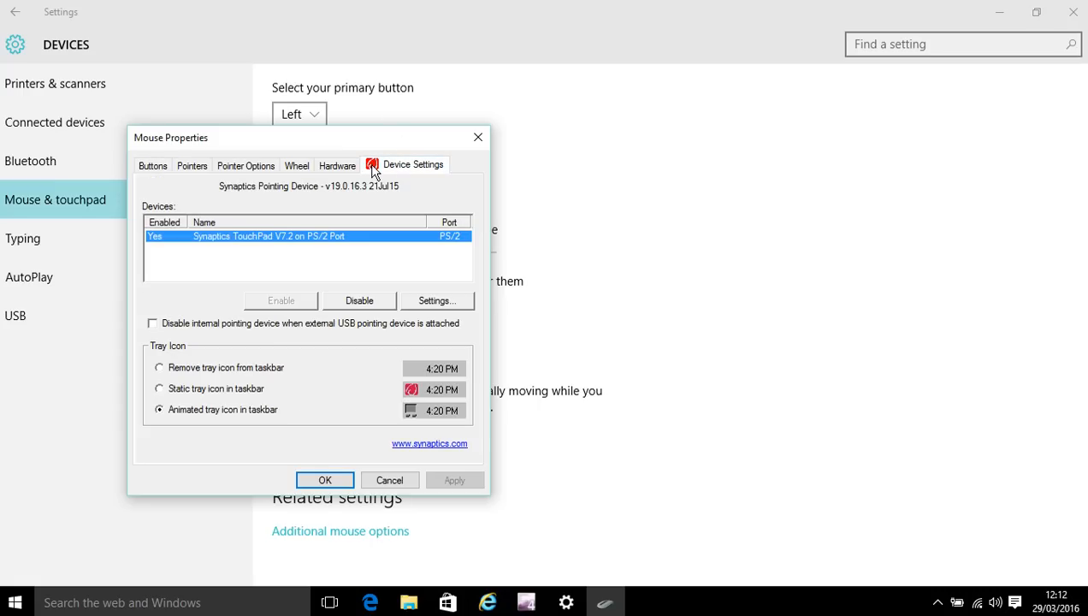
pyautogui.moveTo(451, 204)
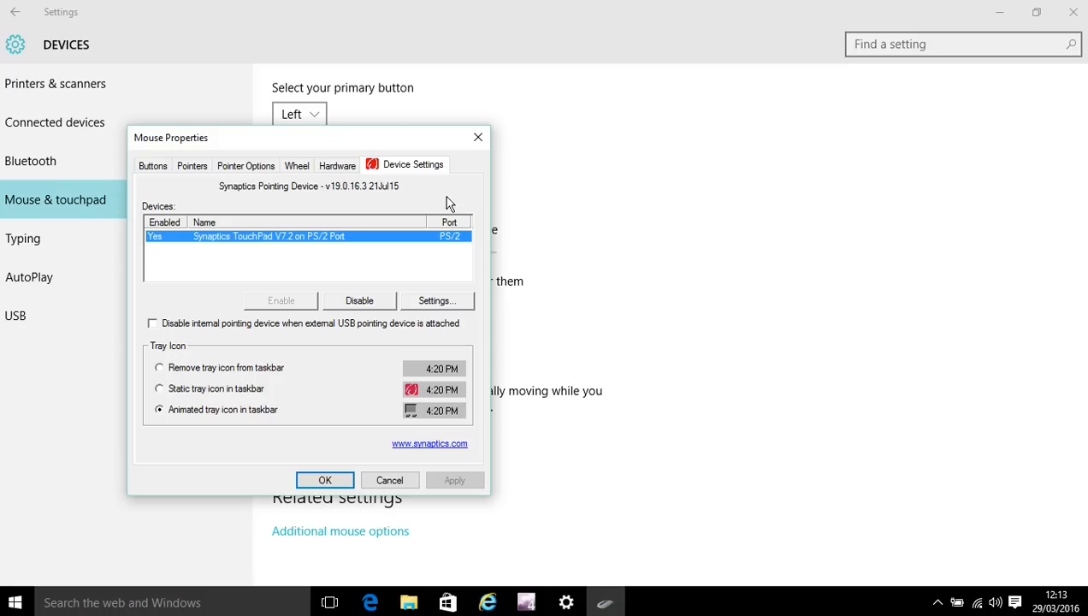
pyautogui.moveTo(429, 304)
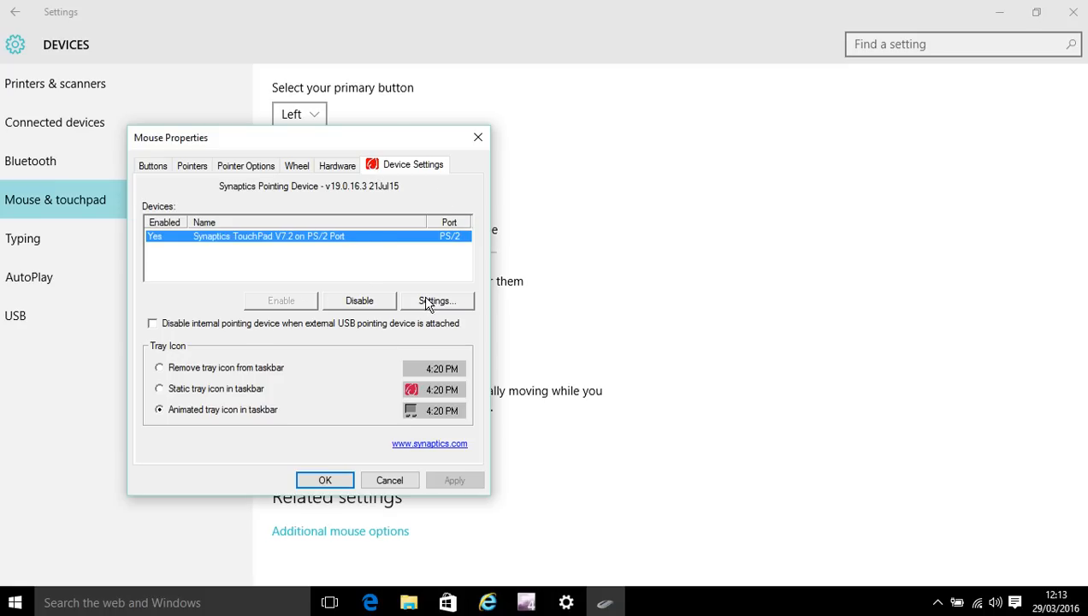
pyautogui.moveTo(381, 305)
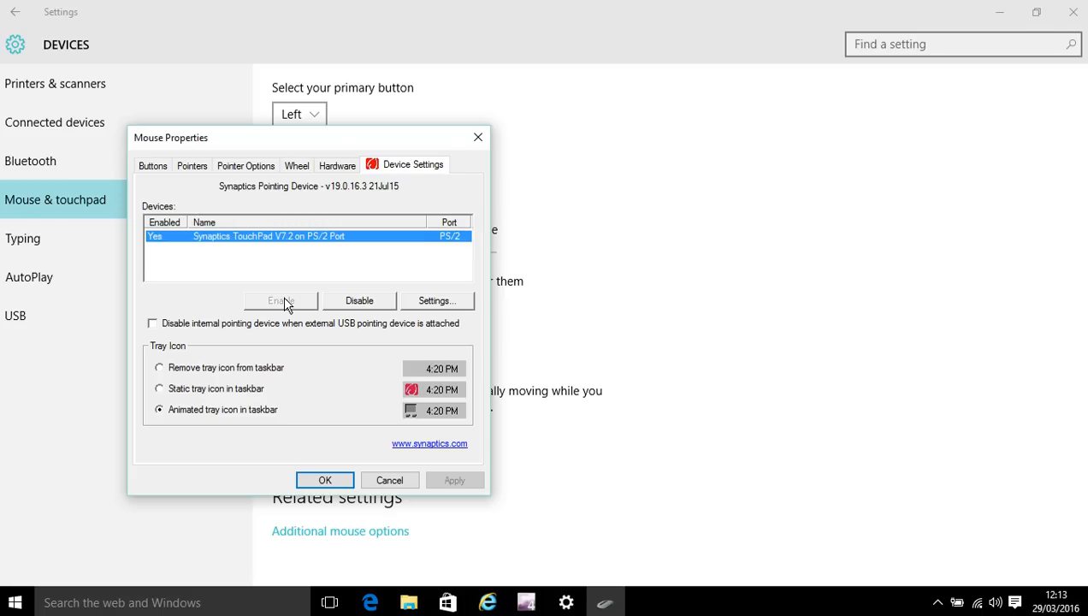
pyautogui.moveTo(323, 474)
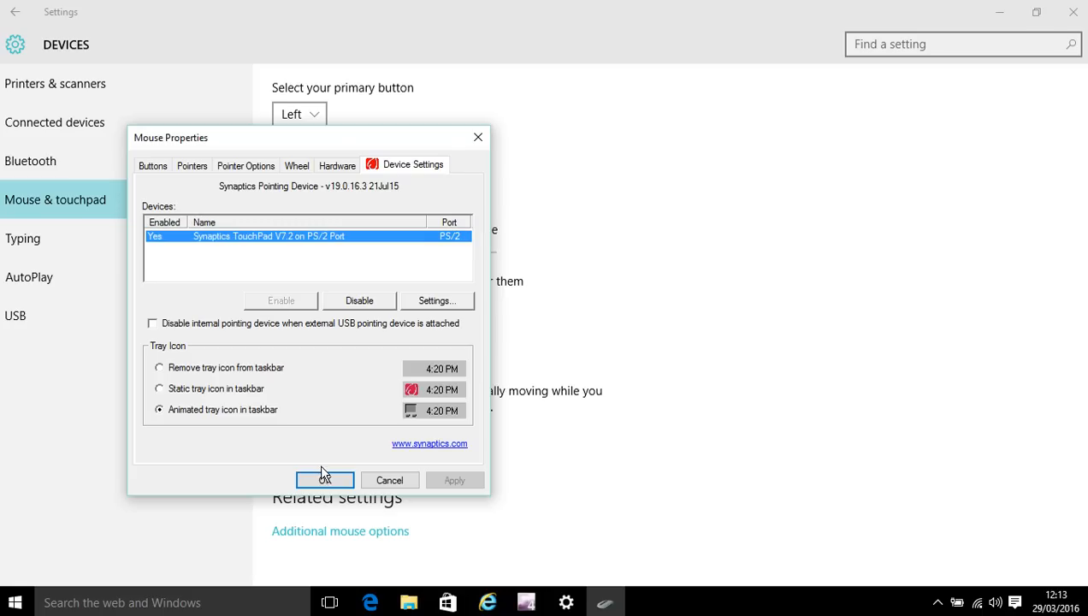
pyautogui.moveTo(221, 374)
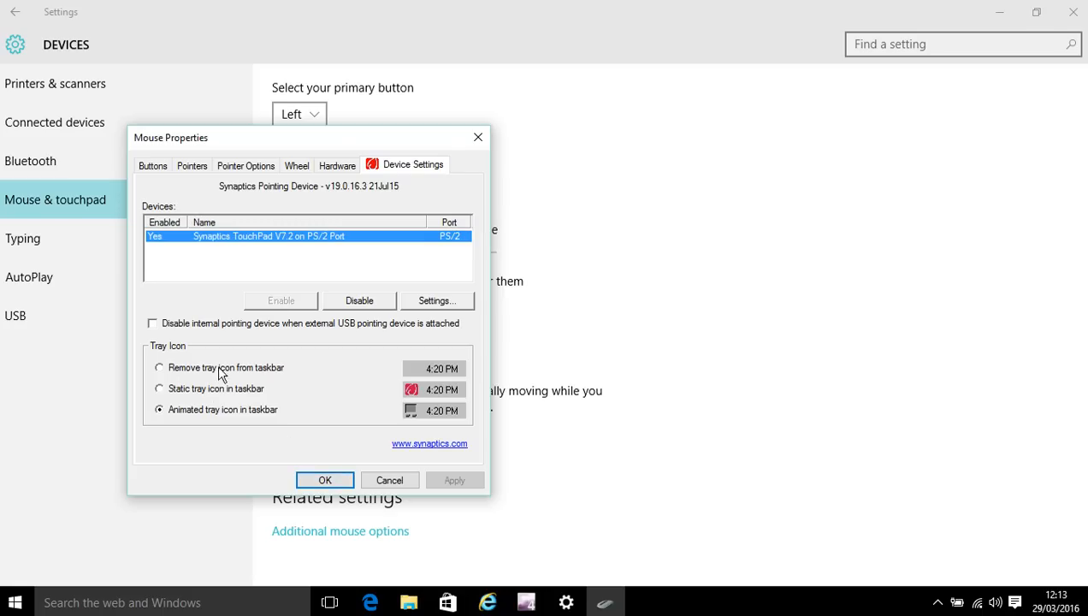
pyautogui.moveTo(218, 337)
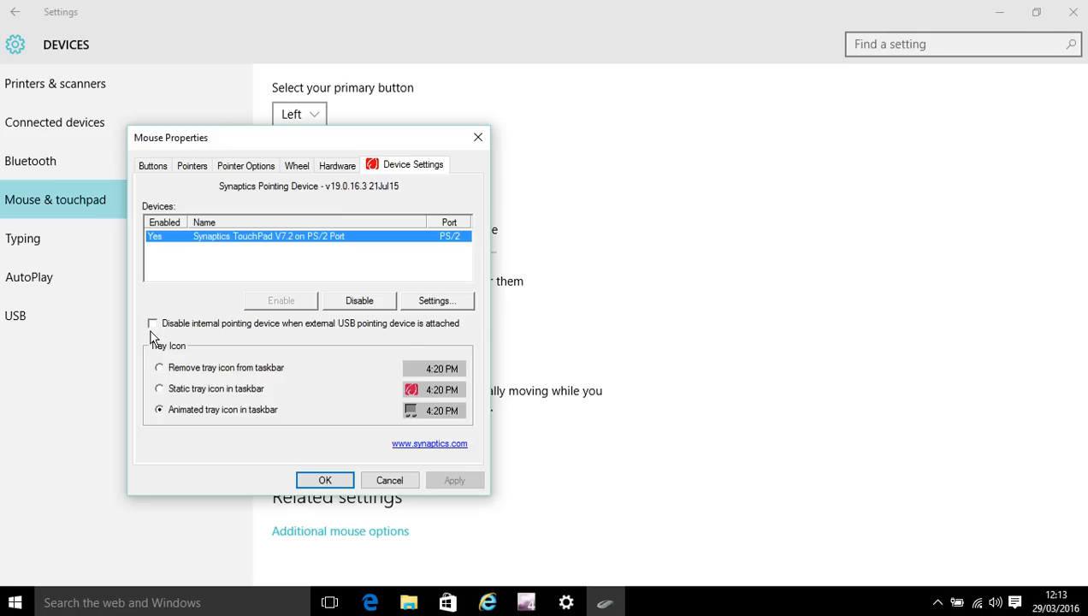
pyautogui.moveTo(189, 300)
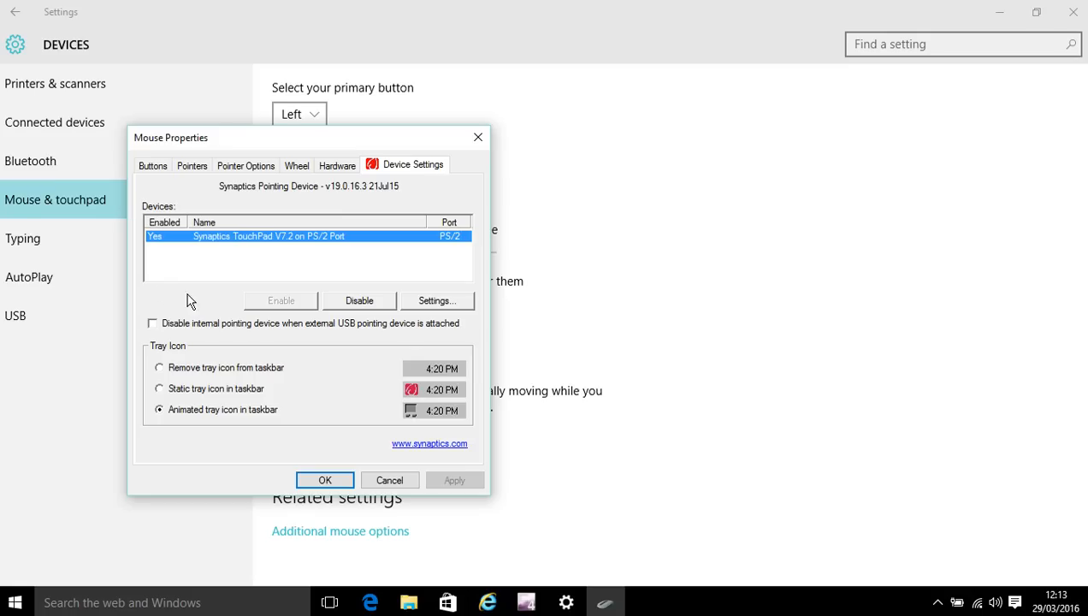
pyautogui.moveTo(237, 310)
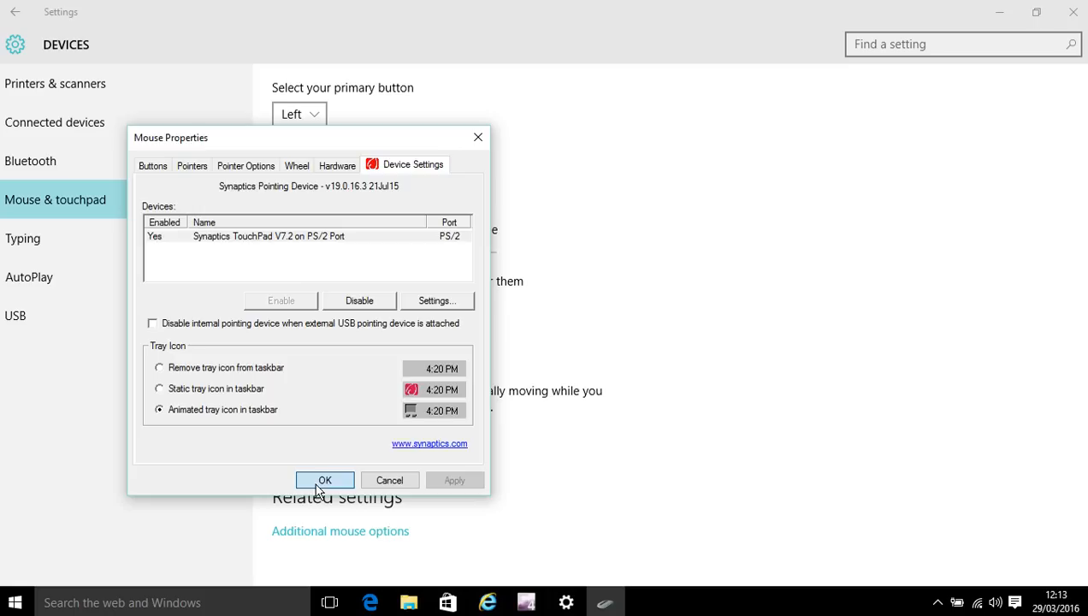
# Leave the TouchPad enabled and accept Mouse Properties with OK
pyautogui.click(324, 480)
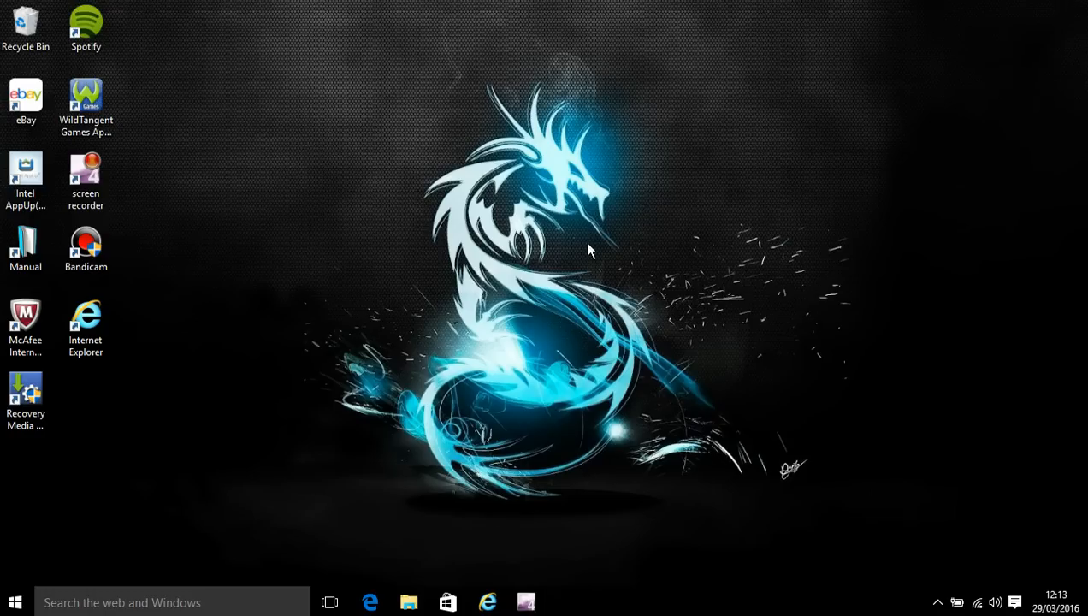
pyautogui.moveTo(301, 89)
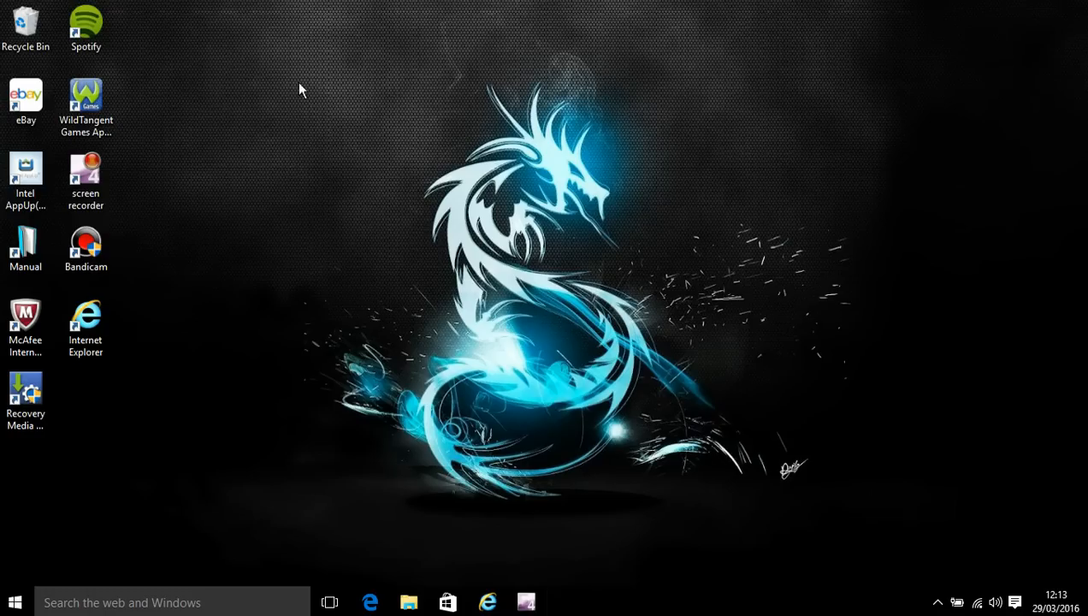
pyautogui.moveTo(279, 51)
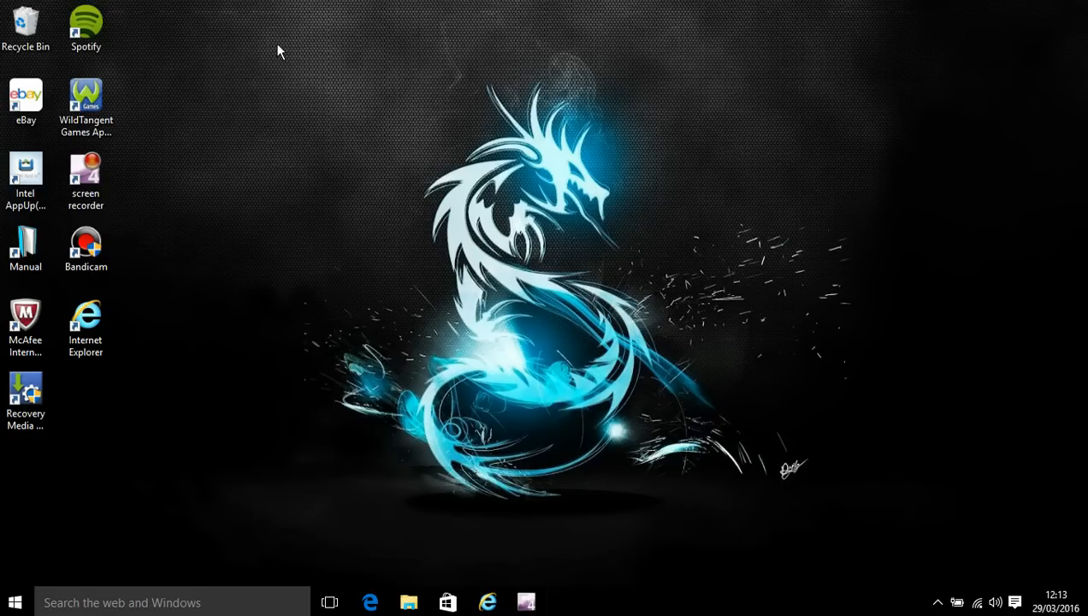
pyautogui.moveTo(379, 45)
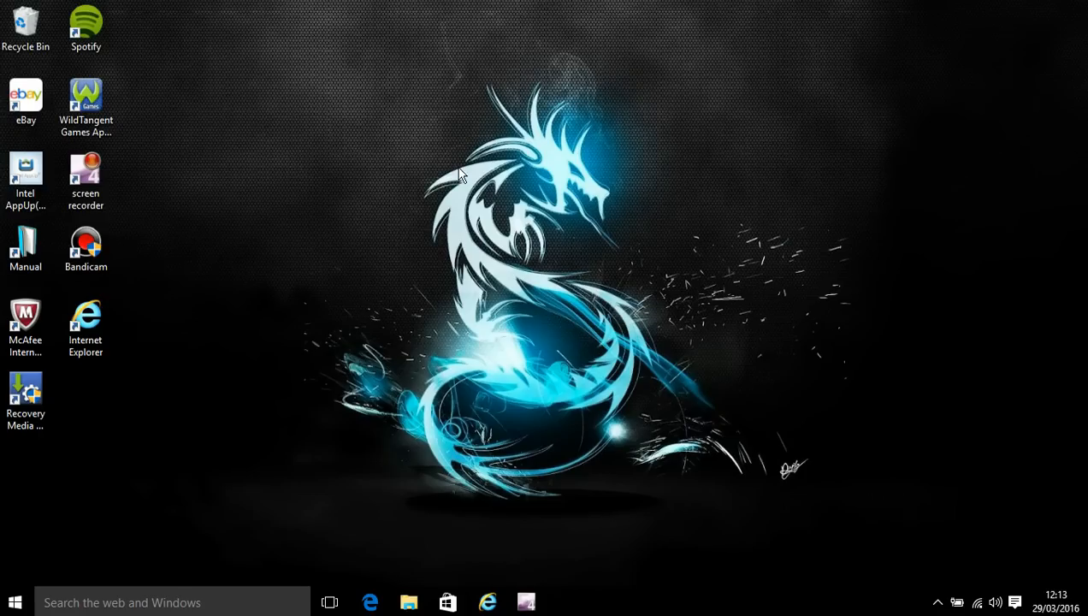
pyautogui.moveTo(458, 314)
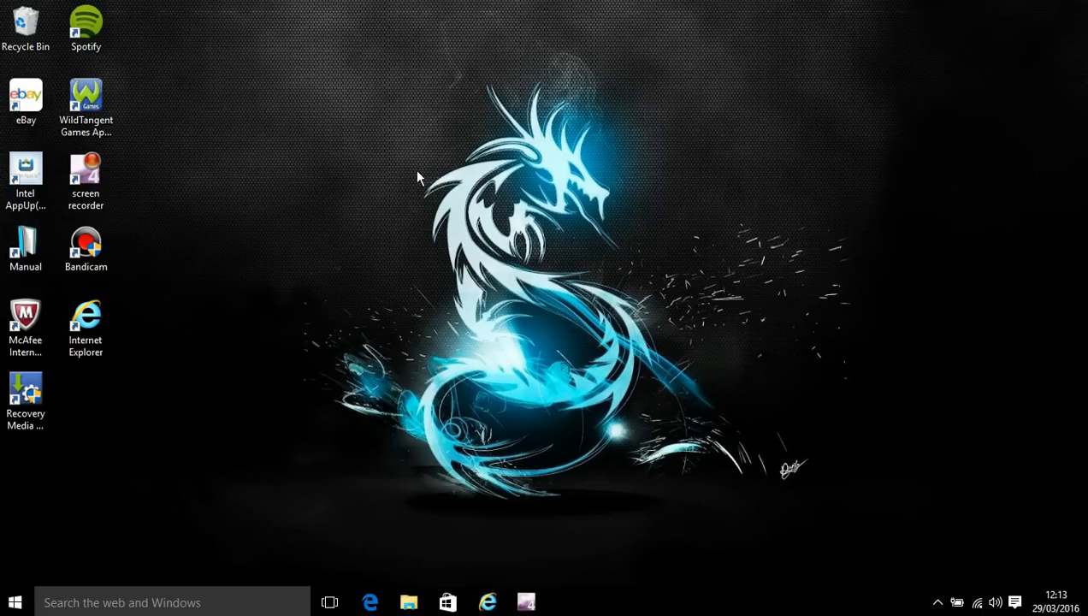
pyautogui.moveTo(221, 540)
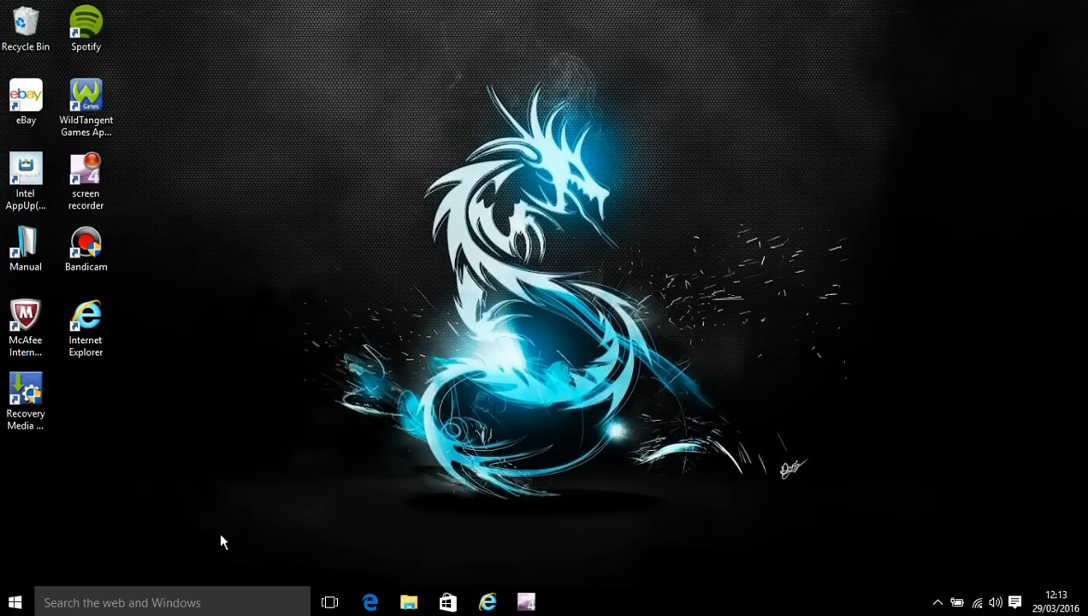
pyautogui.moveTo(222, 541); pyautogui.dragTo(853, 118)
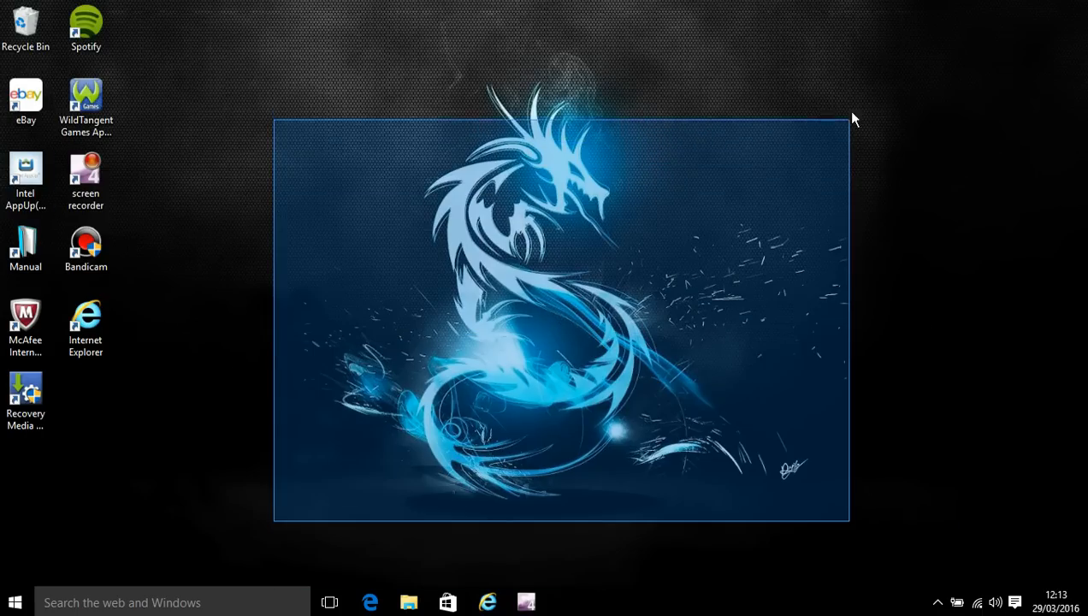